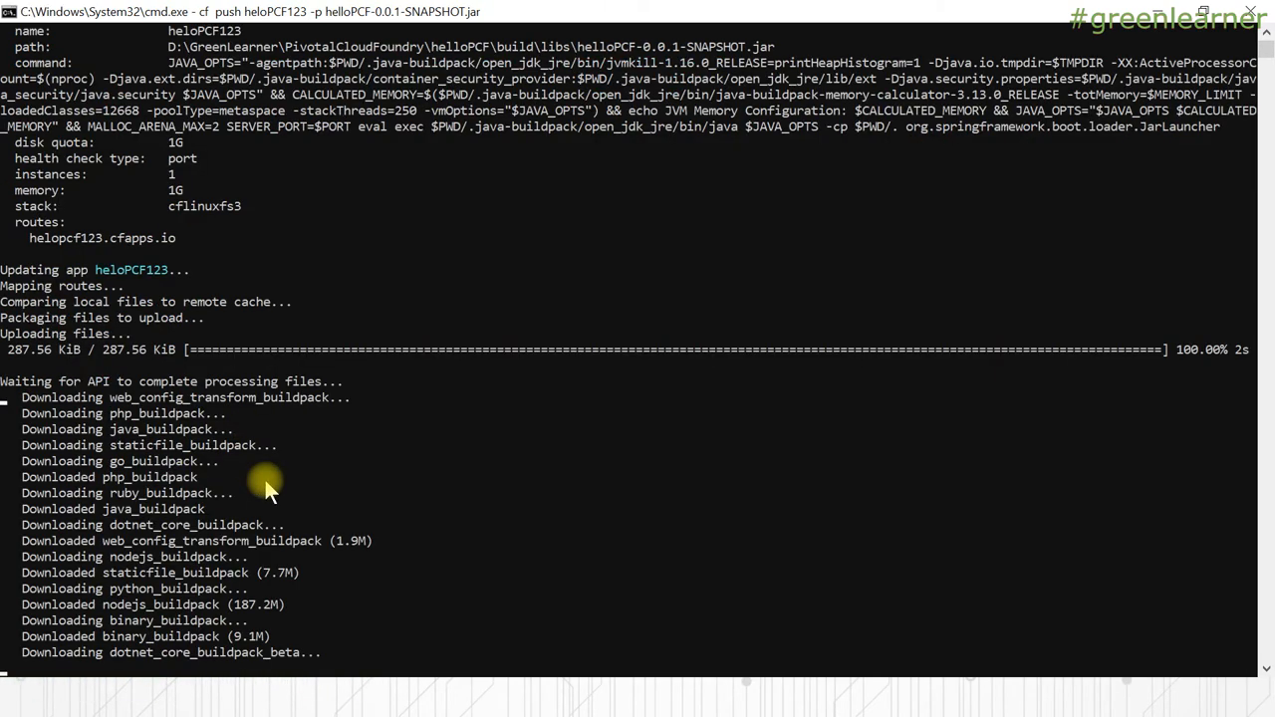
Review the cf push output listing downloaded buildpacks, then return to the Buildpack slide.
scroll(down, 3)
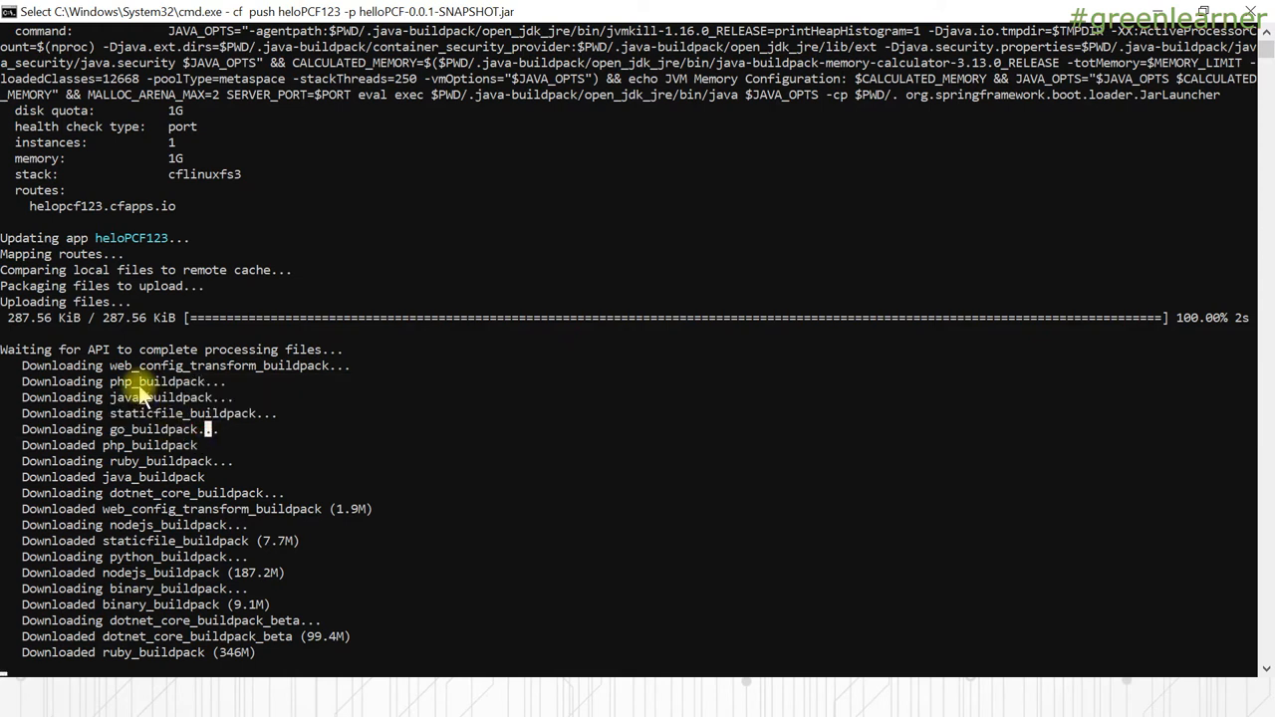
key(Tab)
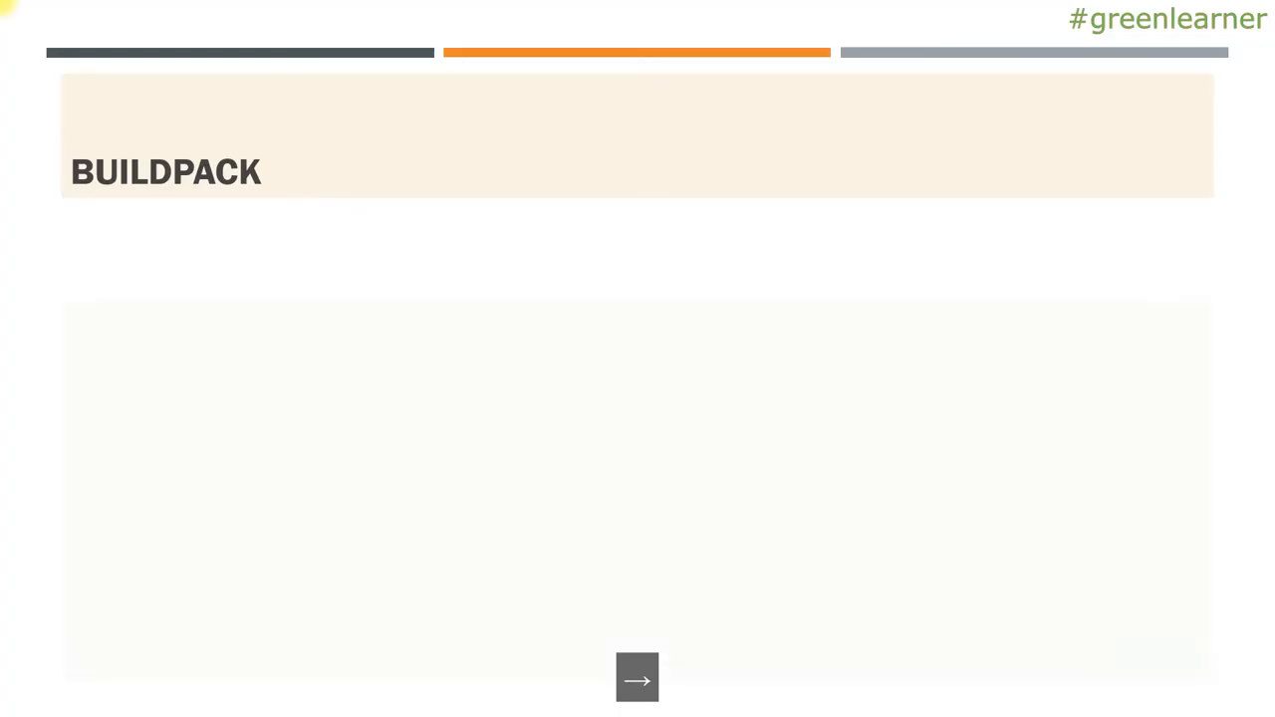
Reveal the bullet that buildpacks provide framework and runtime support for apps, underlining 'support for apps'.
click(637, 677)
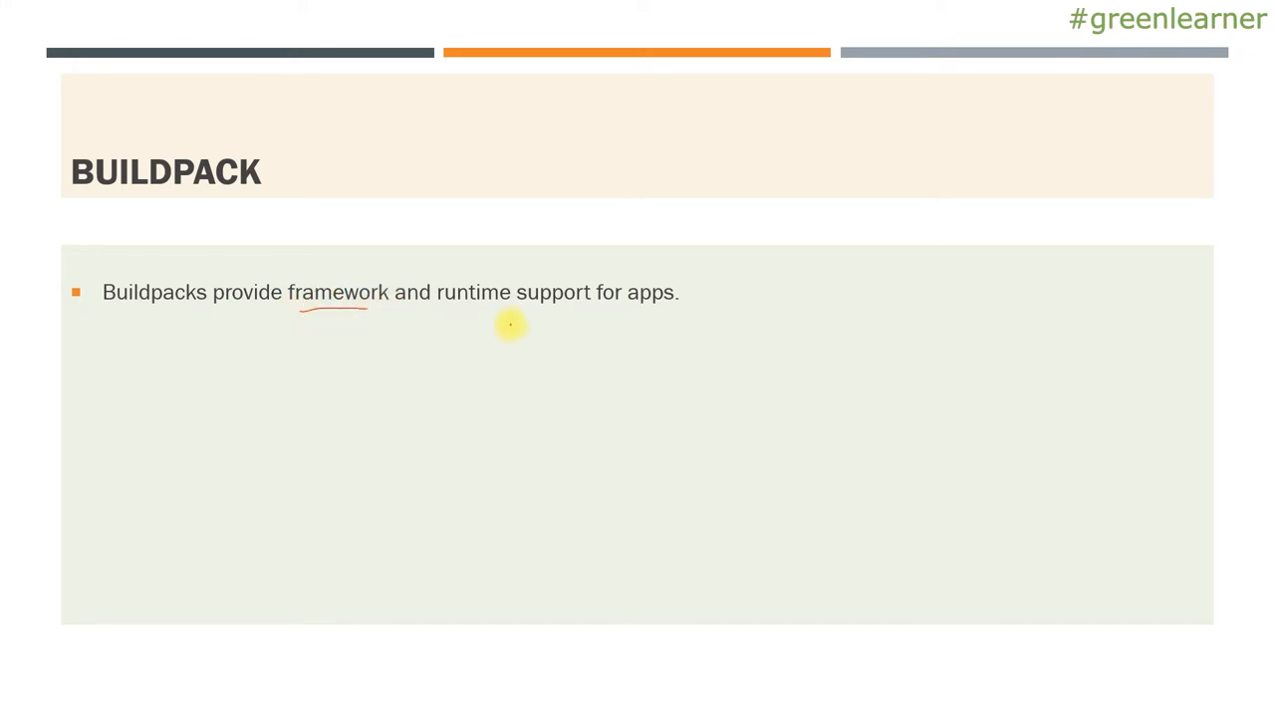
drag(534, 310, 674, 311)
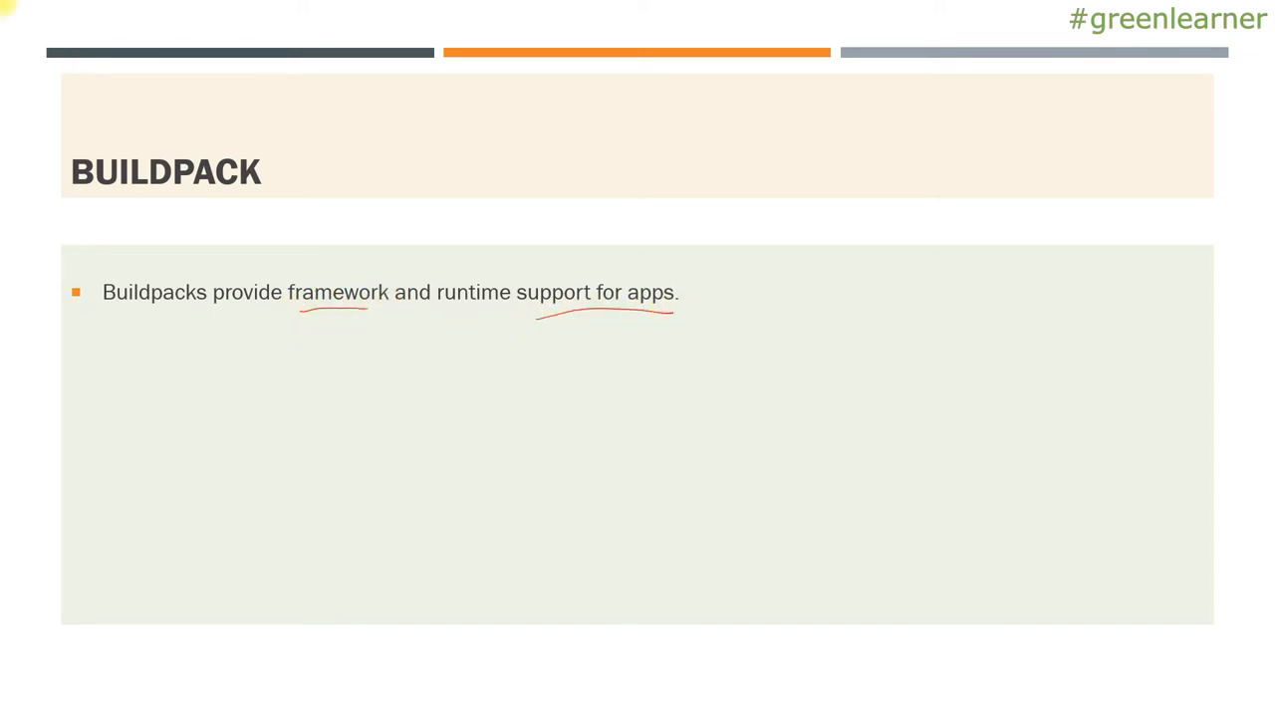
key(Right)
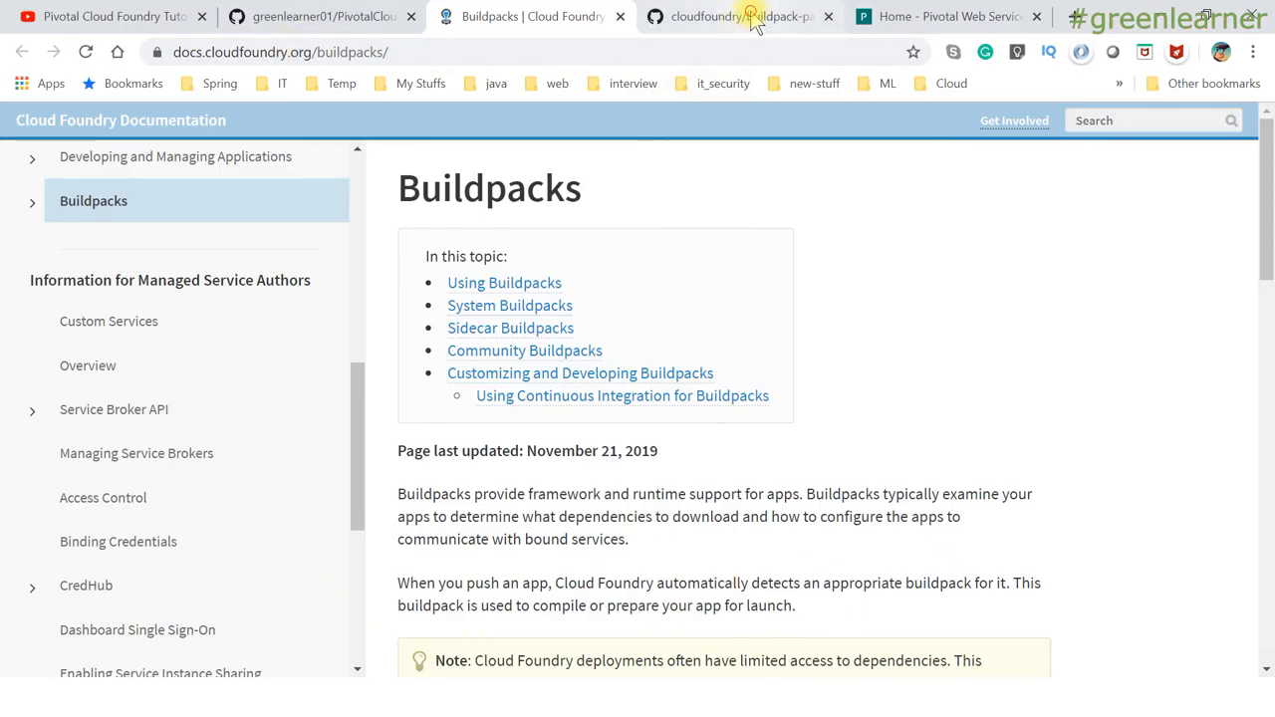
Switch through the buildpack-packager repo, PivotalCloudFoundry course repo and Pivotal Cloud Foundry Tutorial playlist tabs.
click(738, 16)
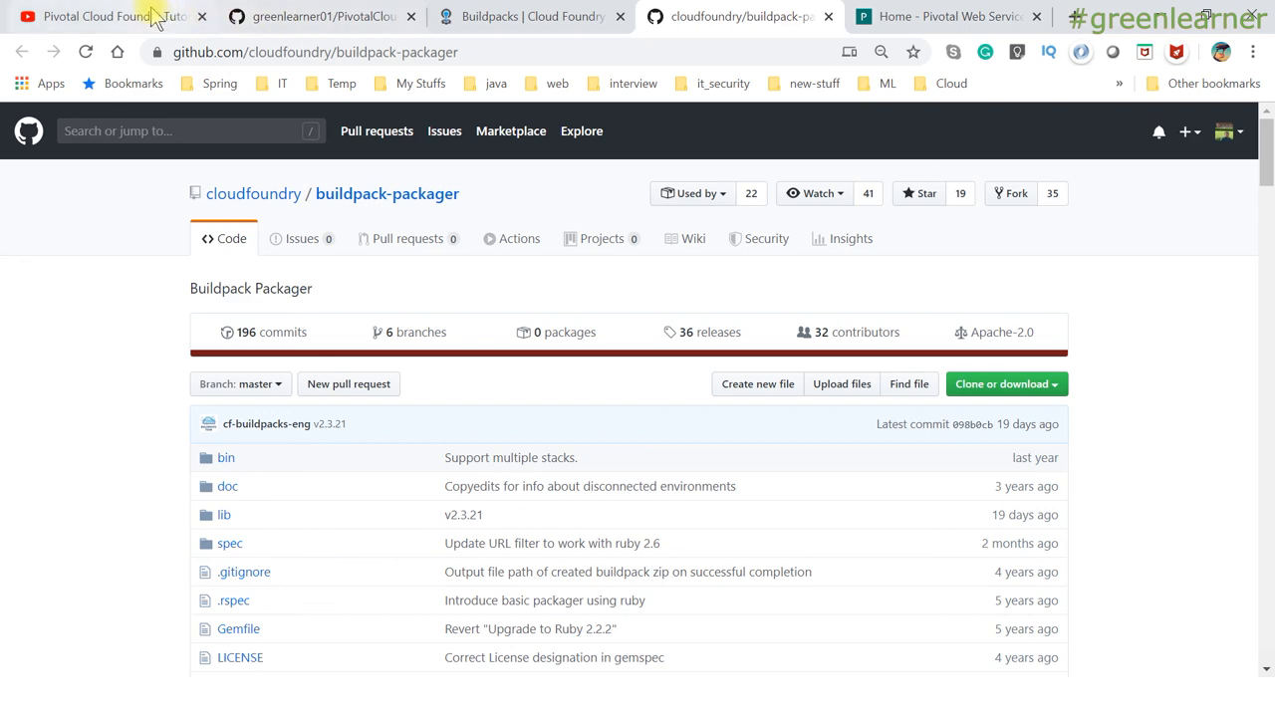
click(100, 16)
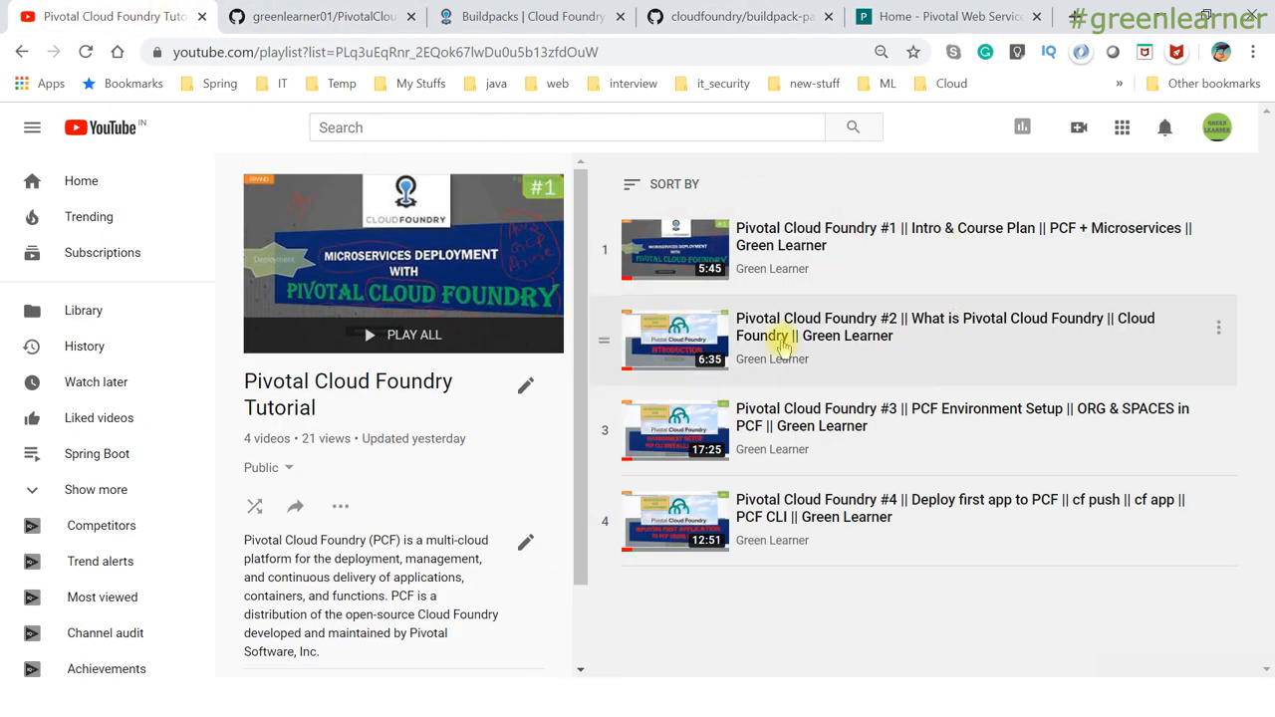
click(319, 16)
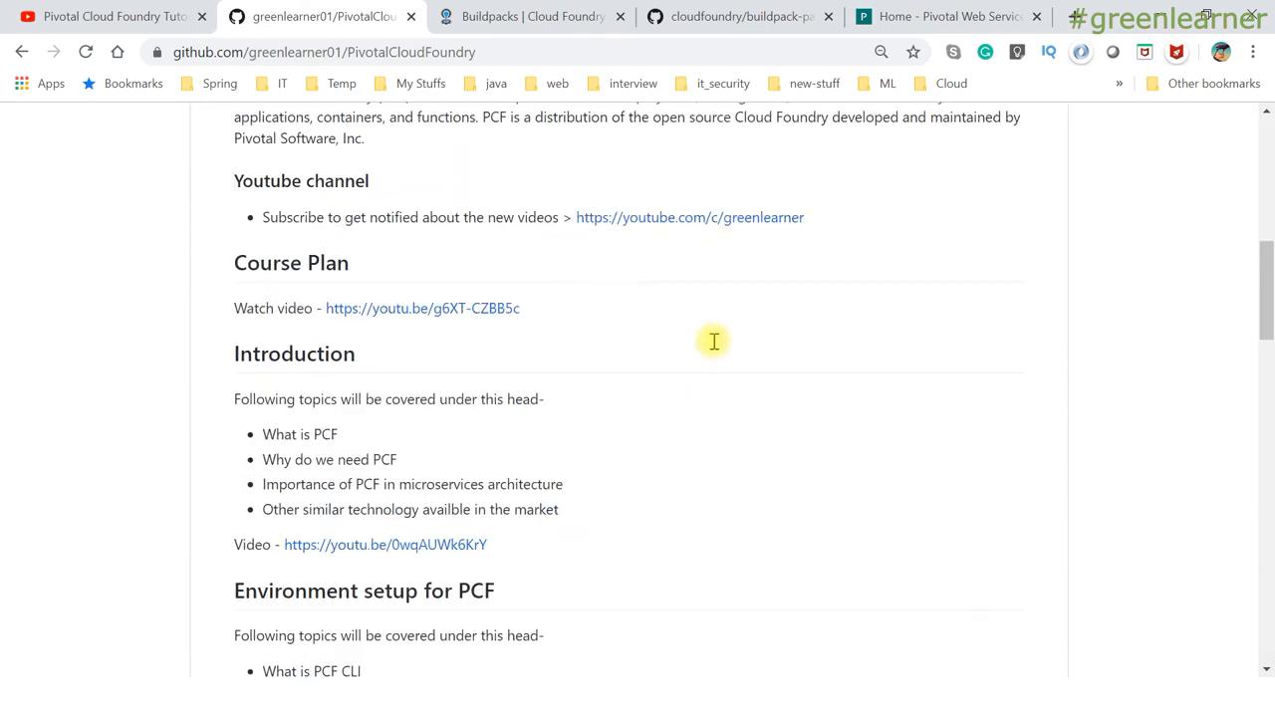
click(110, 16)
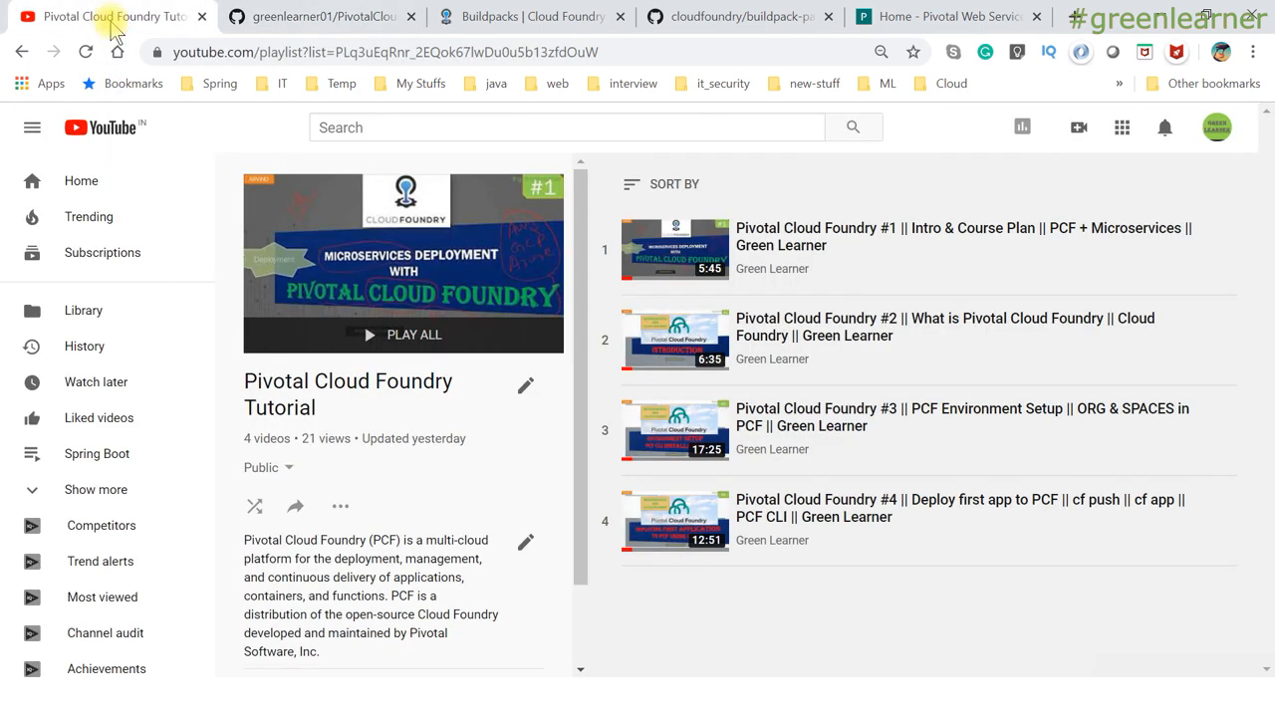